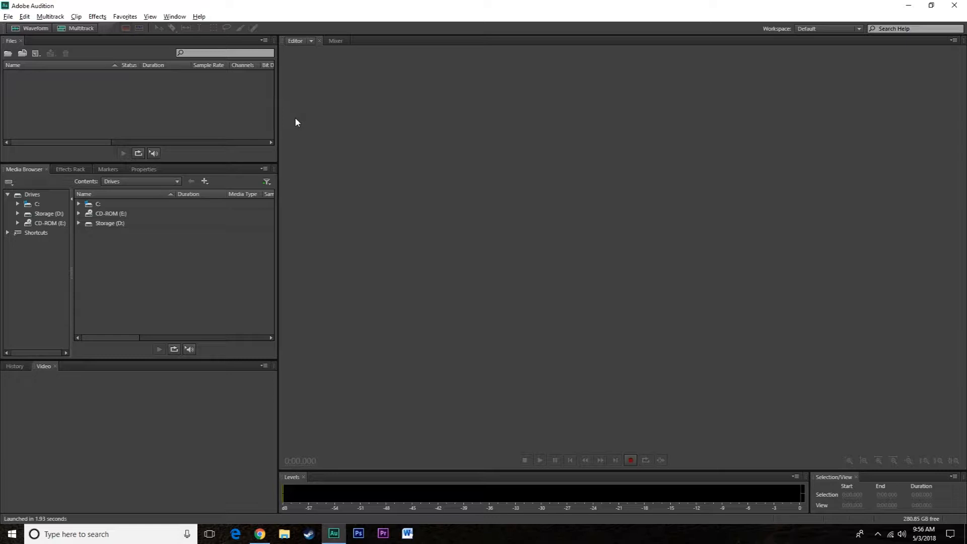
{"action": "mouse_move", "coordinate": [313, 96]}
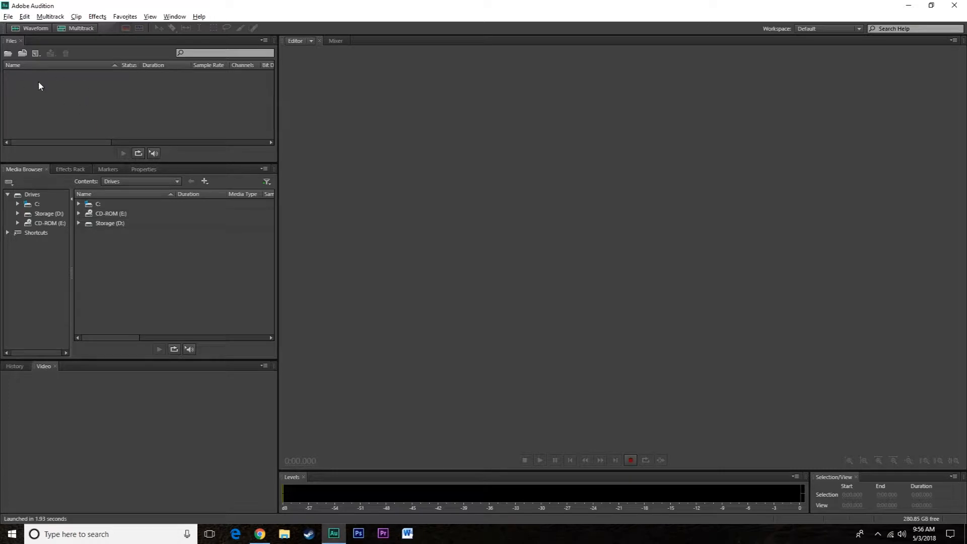
{"action": "mouse_move", "coordinate": [145, 97]}
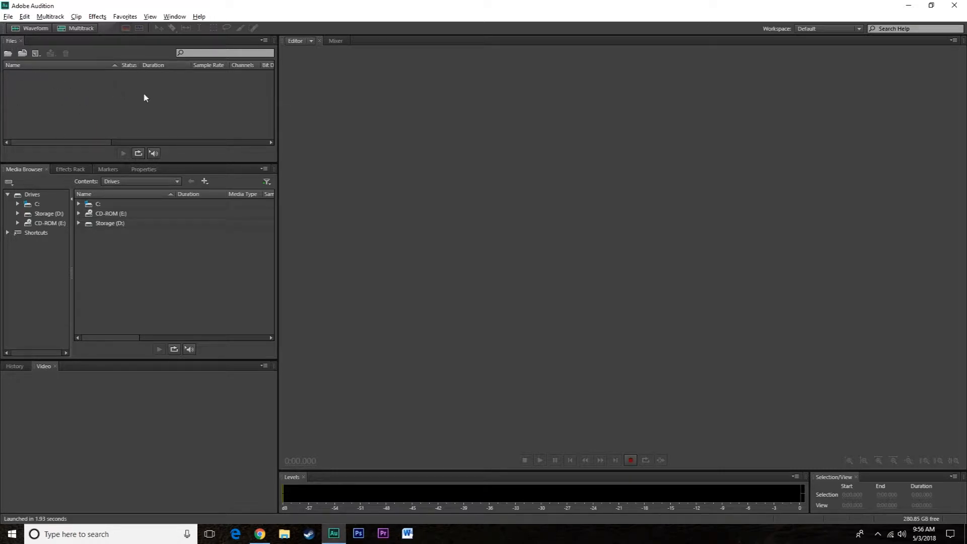
{"action": "mouse_move", "coordinate": [36, 103]}
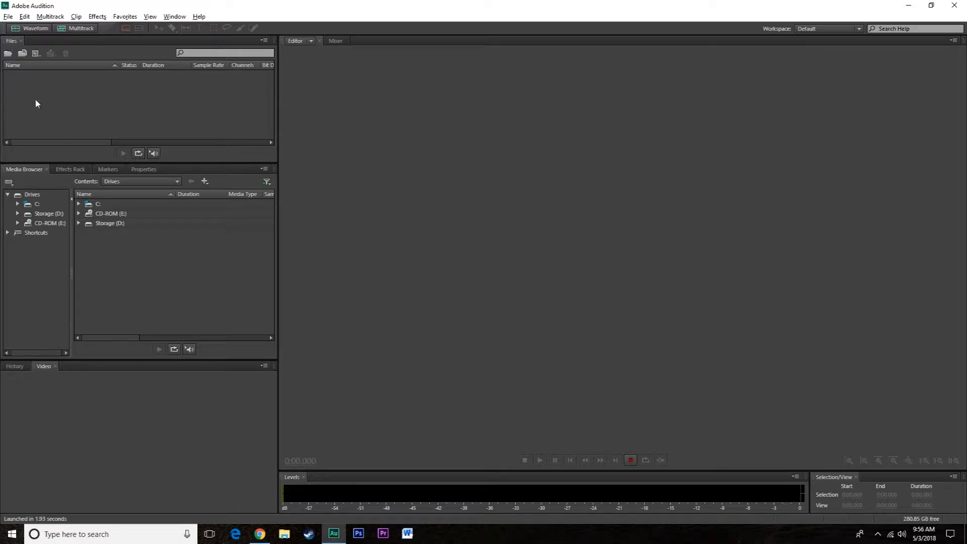
{"action": "mouse_move", "coordinate": [43, 177]}
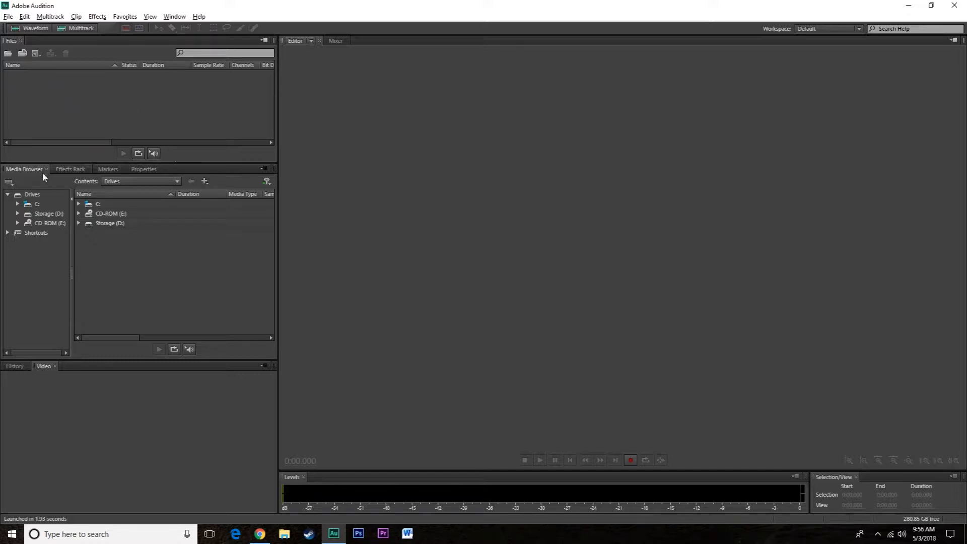
Step: Show the Effects Rack panel, return to Media Browser, then show the History panel
{"action": "left_click", "coordinate": [70, 169]}
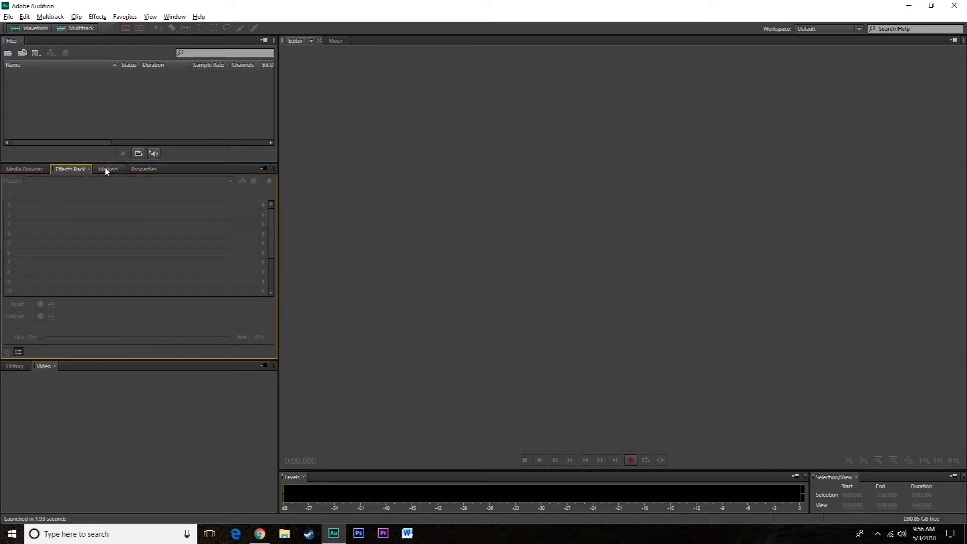
{"action": "left_click", "coordinate": [24, 169]}
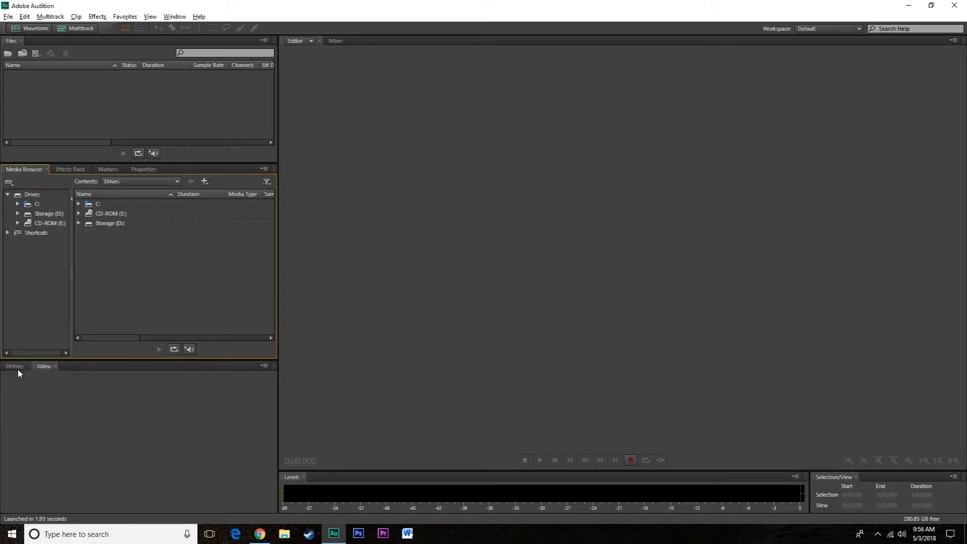
{"action": "left_click", "coordinate": [14, 365]}
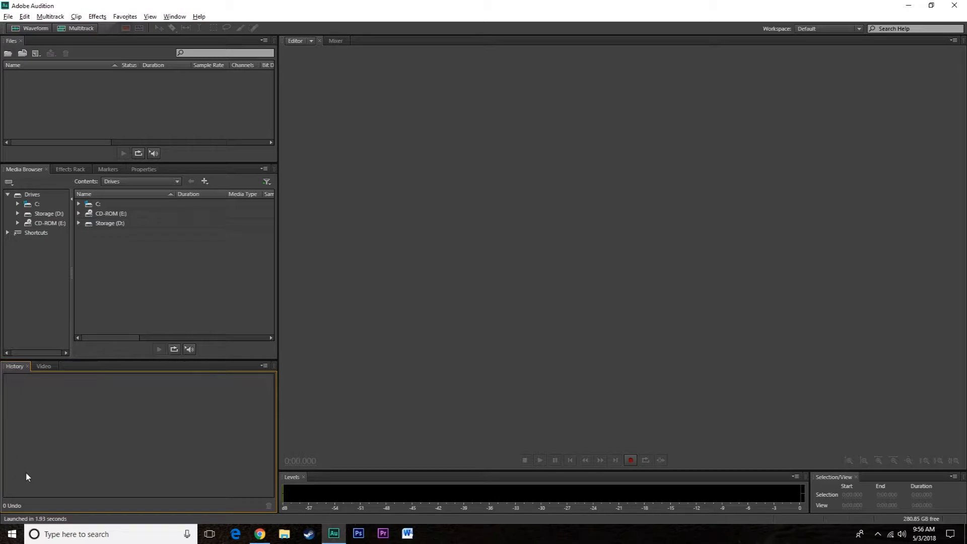
{"action": "mouse_move", "coordinate": [181, 473]}
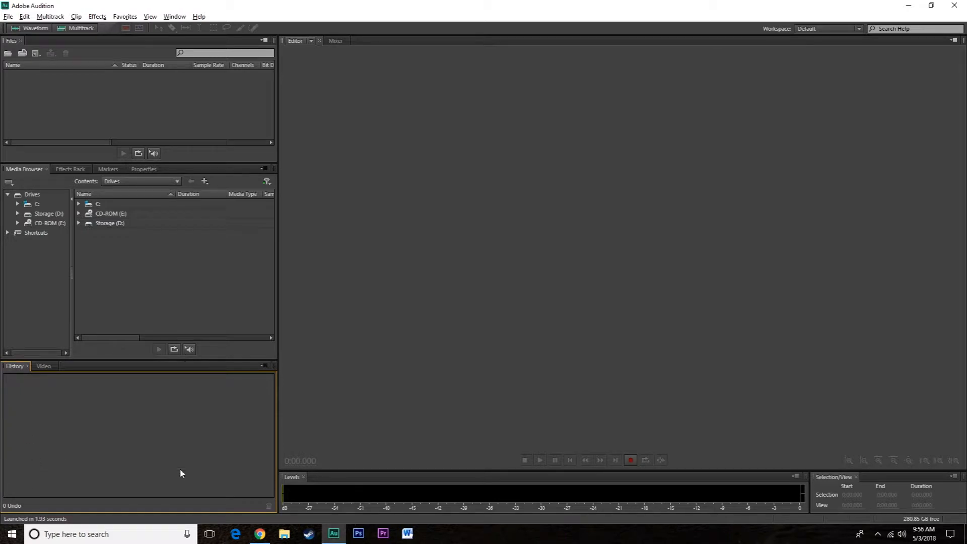
{"action": "mouse_move", "coordinate": [503, 55]}
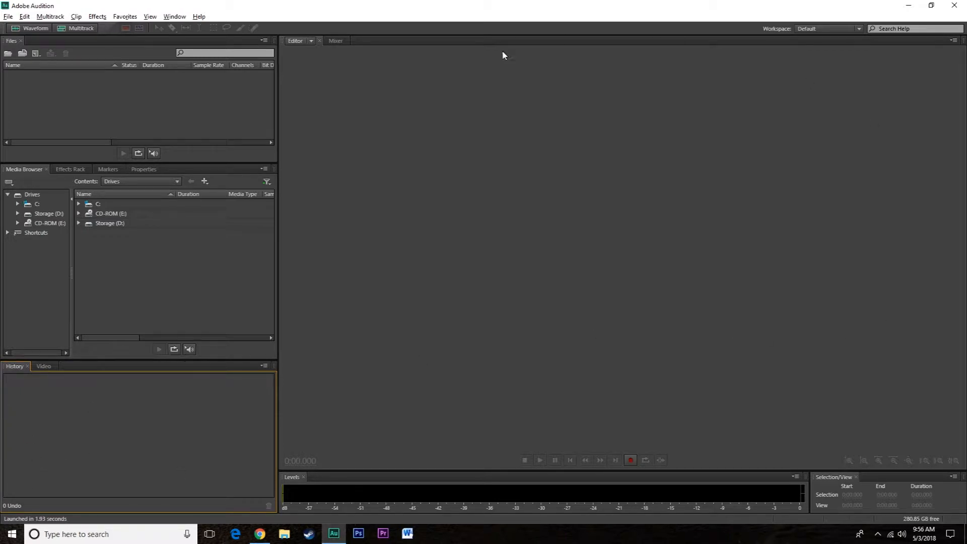
Step: Show the Mixer view, then switch back to the Waveform Editor
{"action": "left_click", "coordinate": [336, 41]}
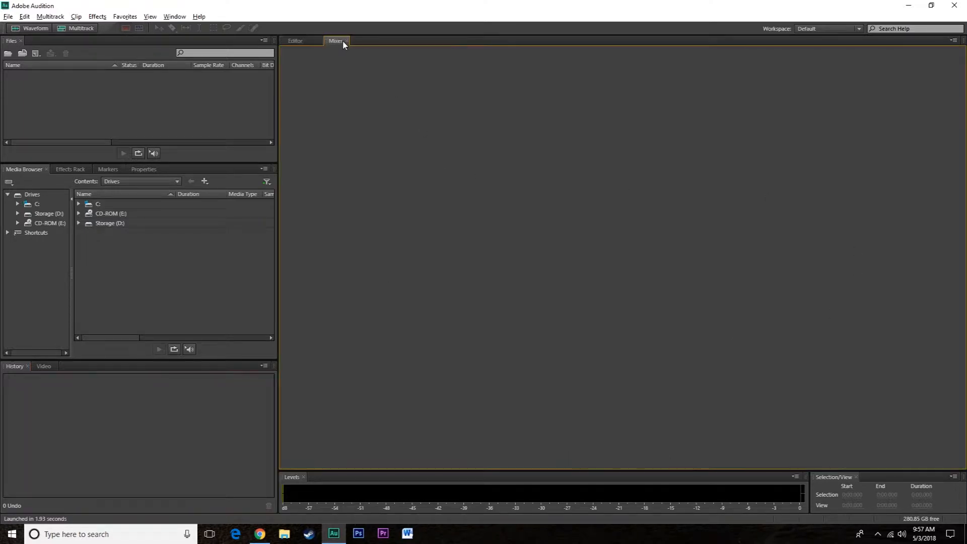
{"action": "left_click", "coordinate": [295, 40]}
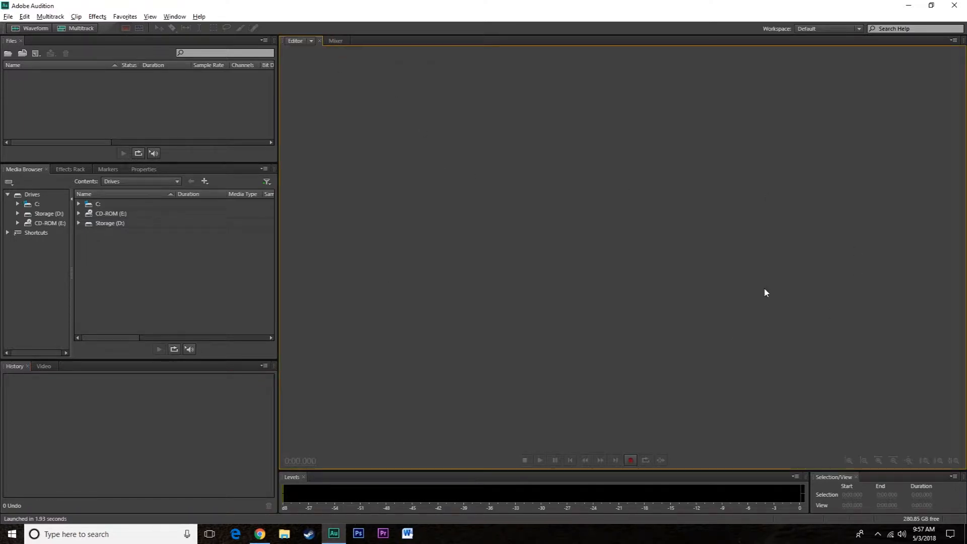
{"action": "mouse_move", "coordinate": [97, 47]}
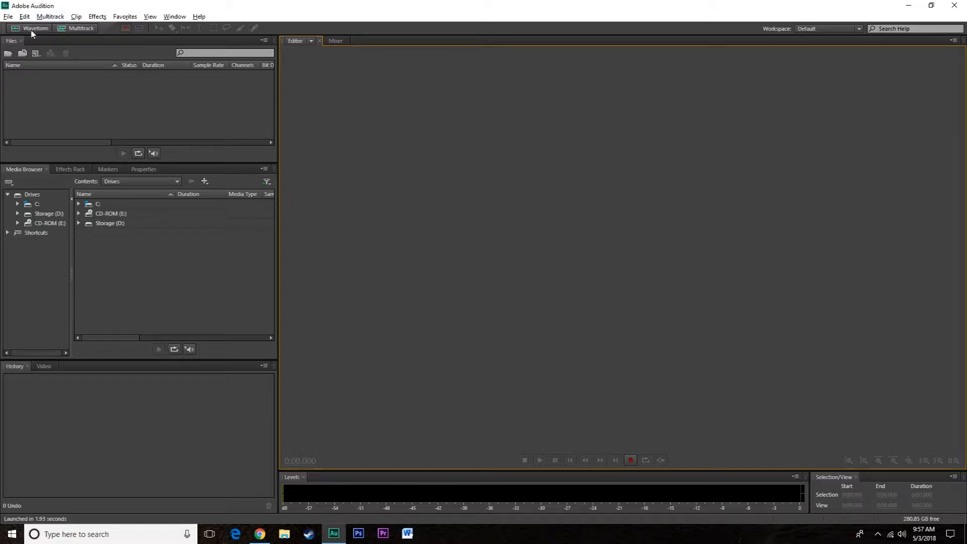
{"action": "mouse_move", "coordinate": [80, 29]}
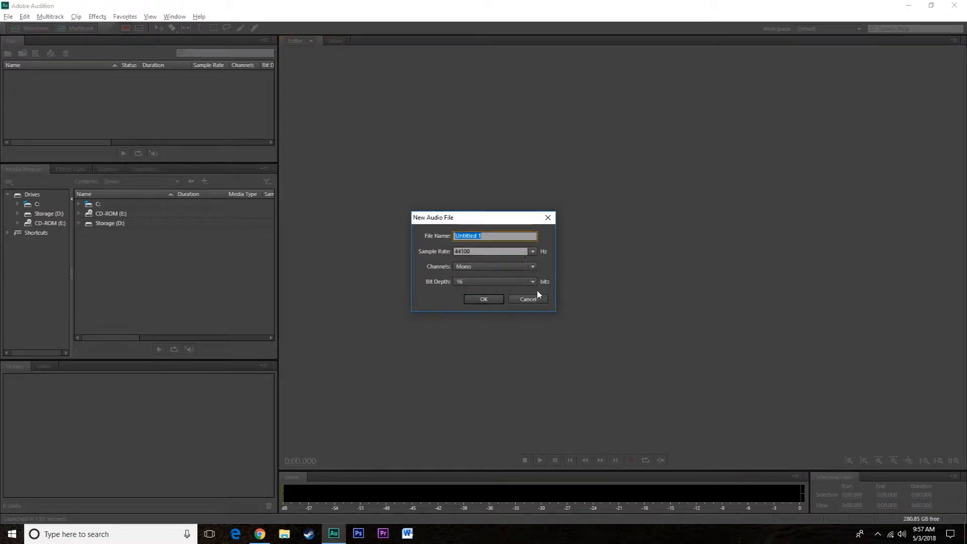
Step: Reopen the new audio file settings, name the file 'Aiden Wolf', and list sample rates
{"action": "left_click", "coordinate": [527, 299]}
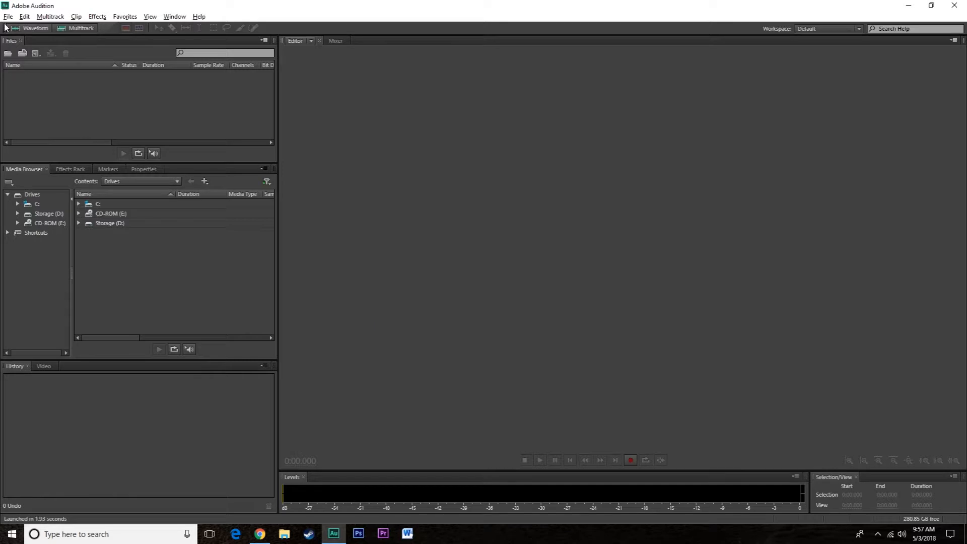
{"action": "left_click", "coordinate": [8, 16]}
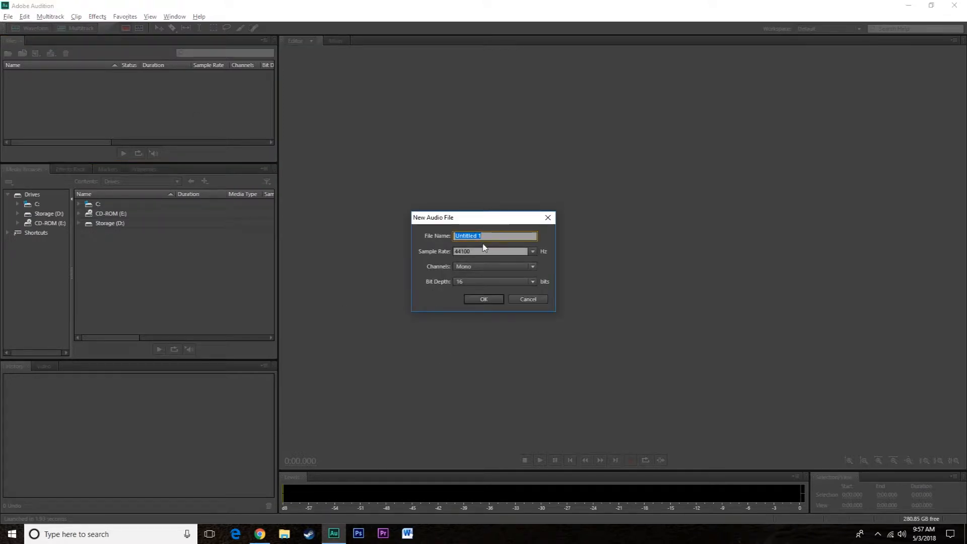
{"action": "type", "text": "A"}
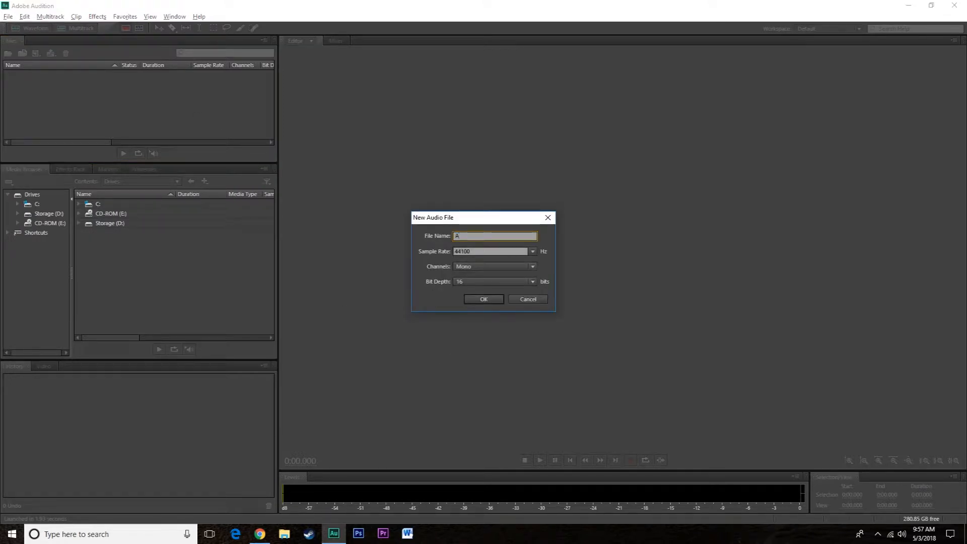
{"action": "type", "text": "Aiden Wolf"}
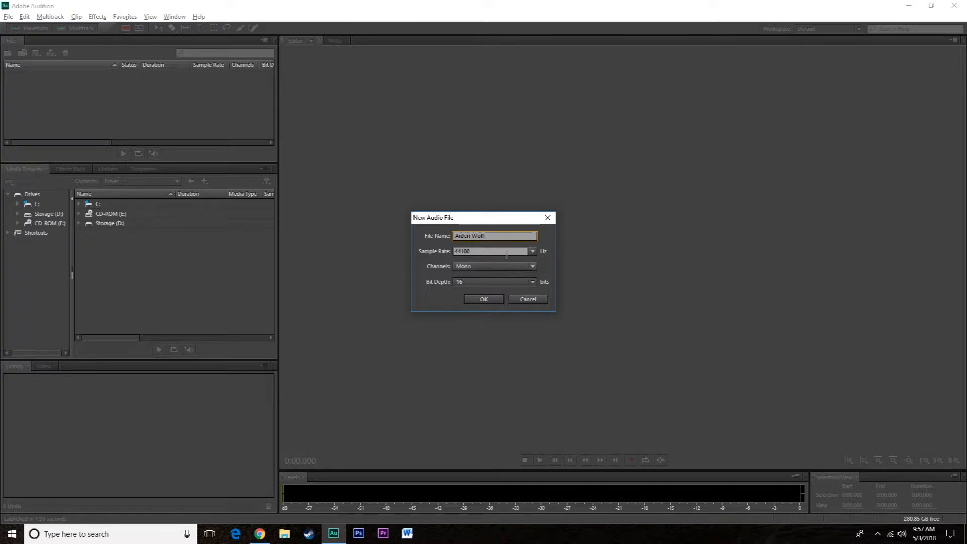
{"action": "left_click", "coordinate": [532, 251]}
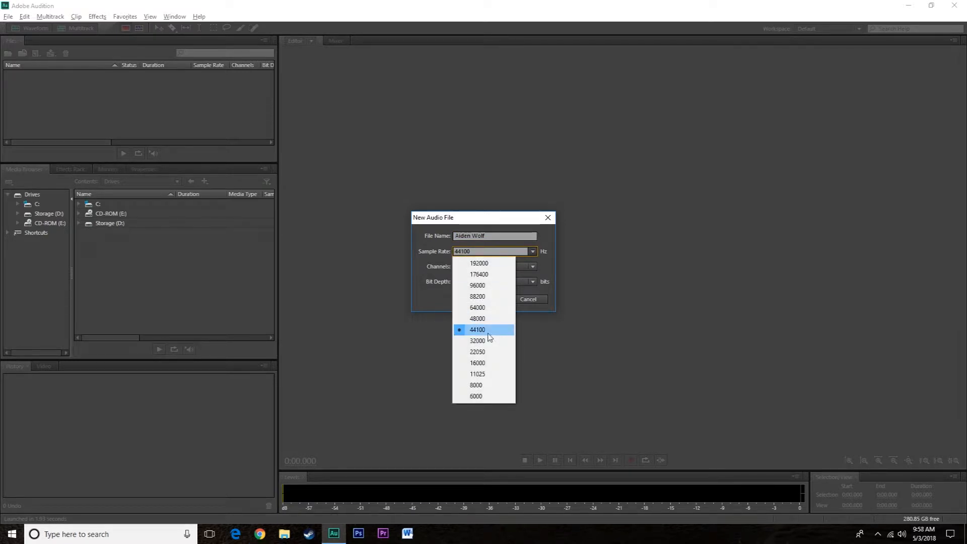
{"action": "mouse_move", "coordinate": [477, 319]}
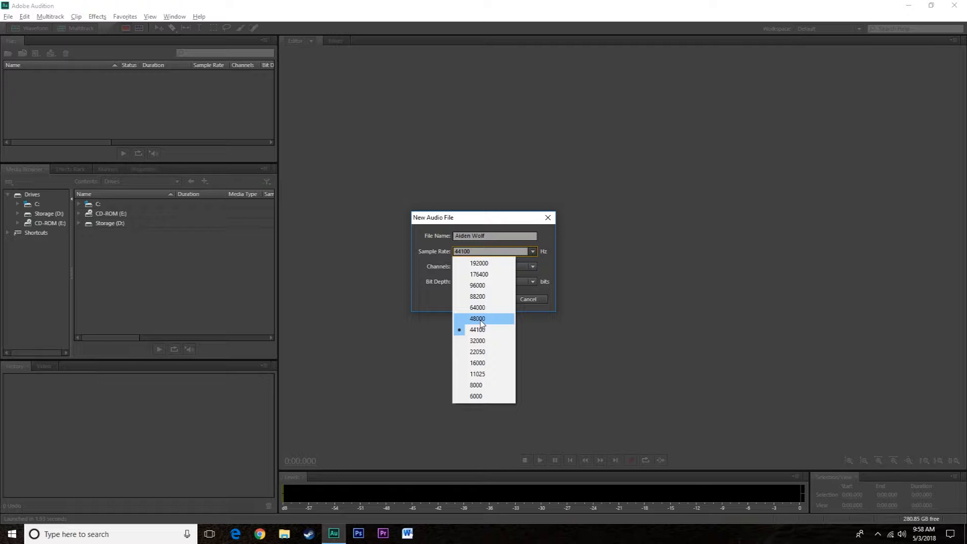
{"action": "mouse_move", "coordinate": [484, 285]}
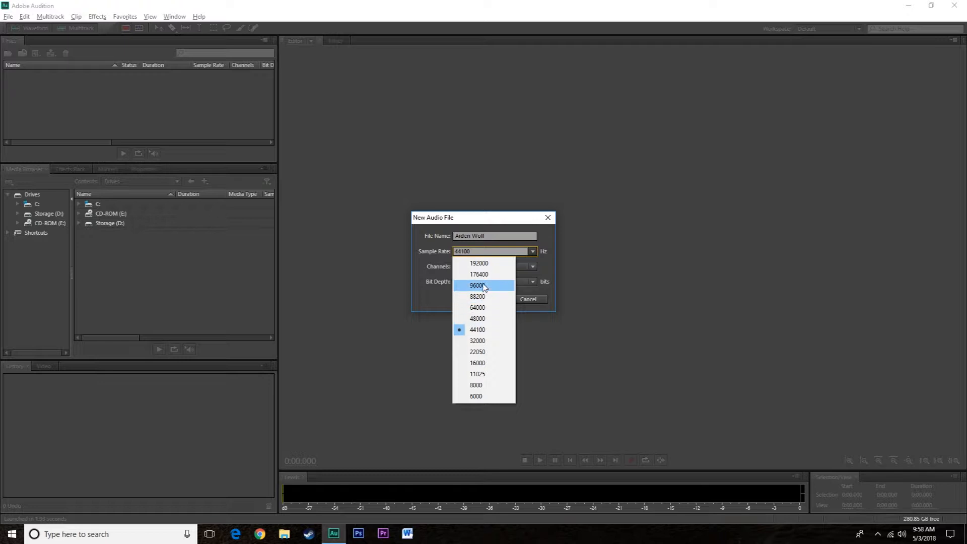
{"action": "mouse_move", "coordinate": [478, 263]}
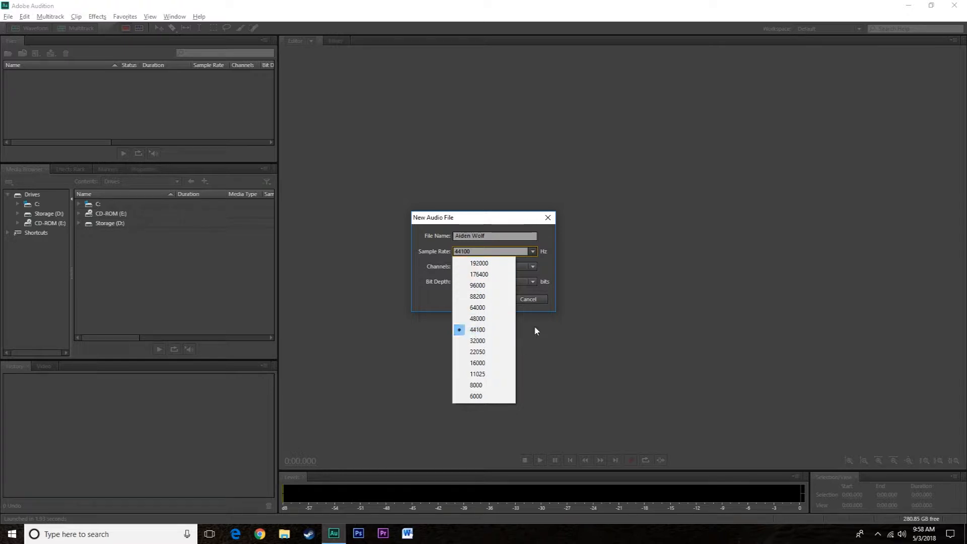
Step: Review channel choices keeping Mono, then keep bit depth at 16
{"action": "left_click", "coordinate": [532, 266]}
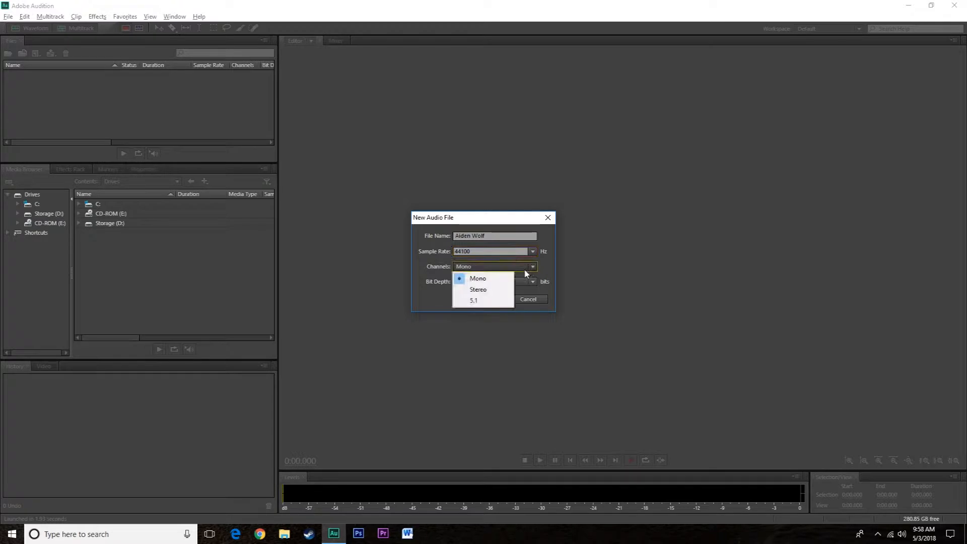
{"action": "mouse_move", "coordinate": [483, 278]}
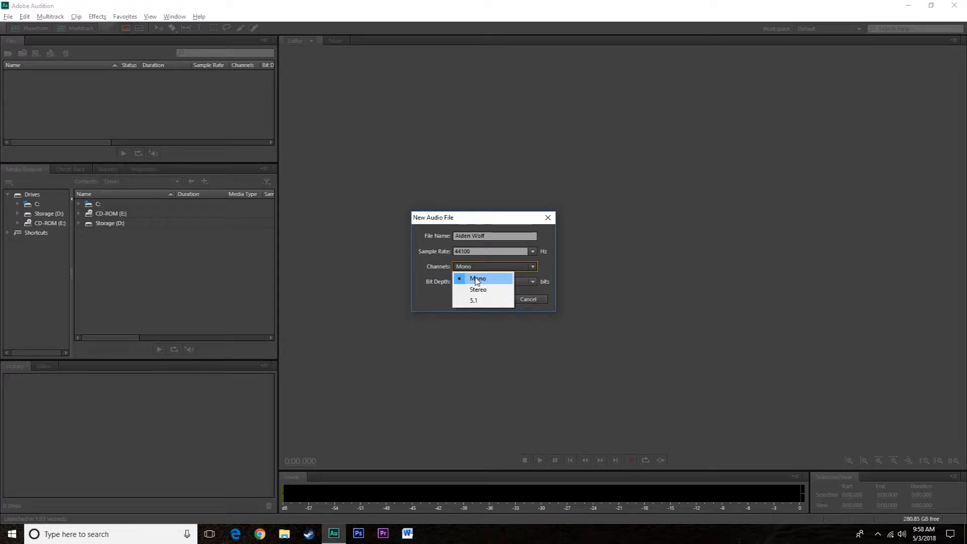
{"action": "mouse_move", "coordinate": [478, 291]}
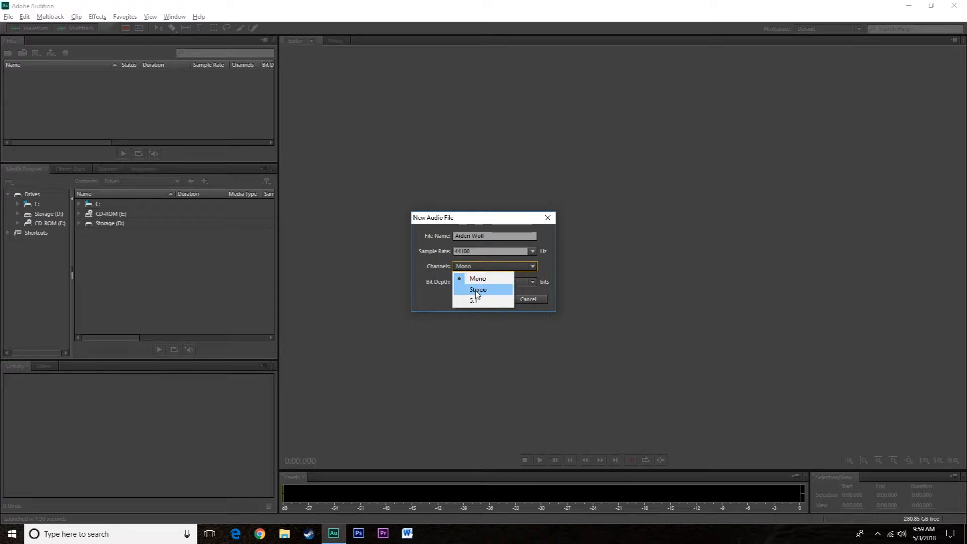
{"action": "mouse_move", "coordinate": [477, 278]}
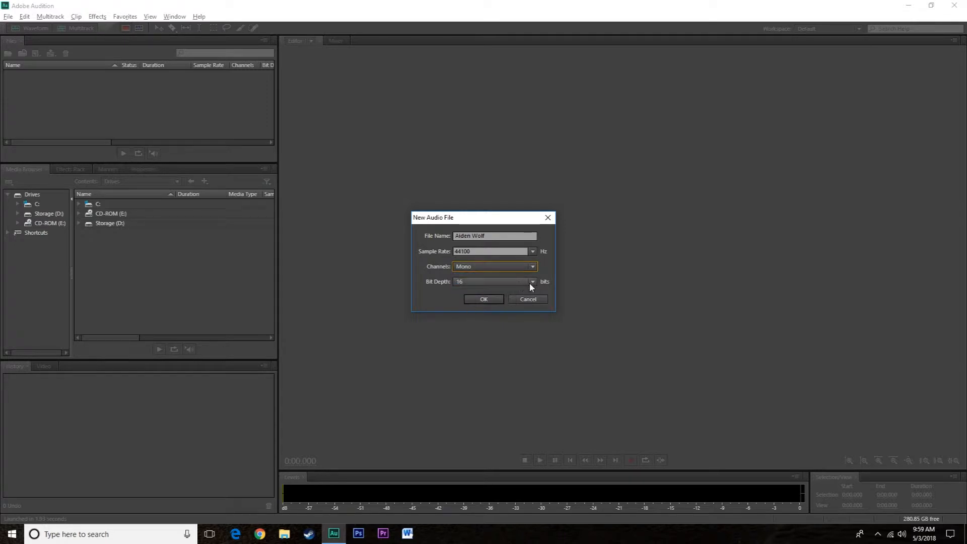
{"action": "left_click", "coordinate": [531, 281]}
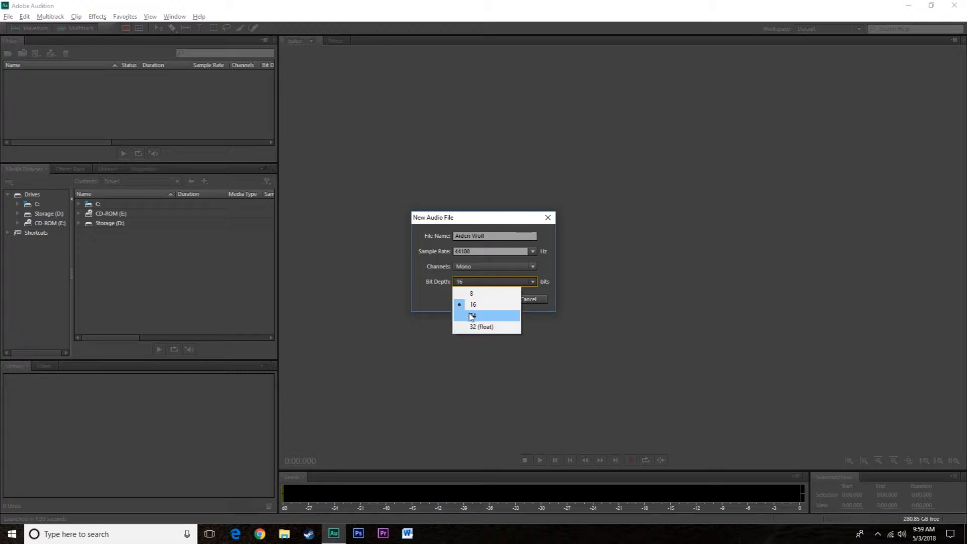
{"action": "mouse_move", "coordinate": [473, 304]}
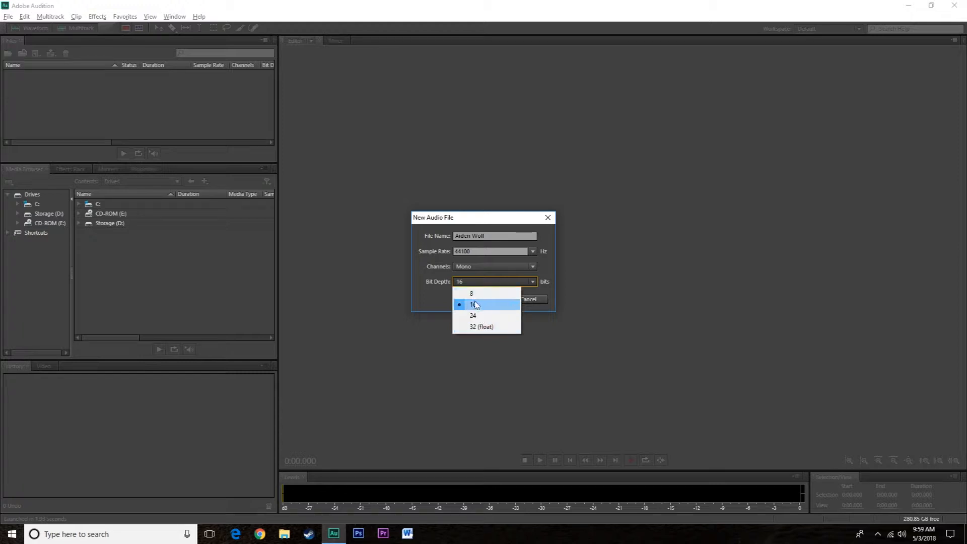
{"action": "left_click", "coordinate": [473, 304]}
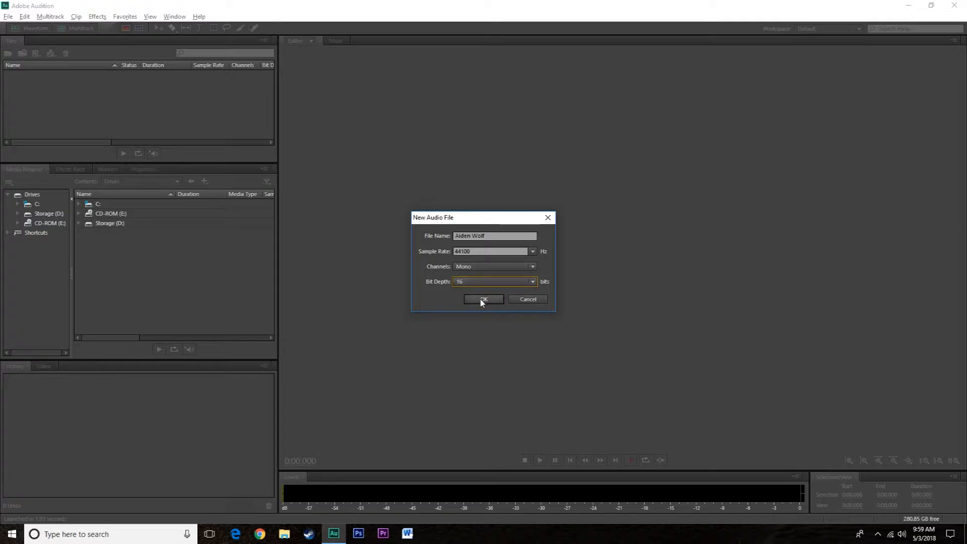
Step: Create the mono 44100 Hz file and record about 30 seconds of voice
{"action": "left_click", "coordinate": [484, 299]}
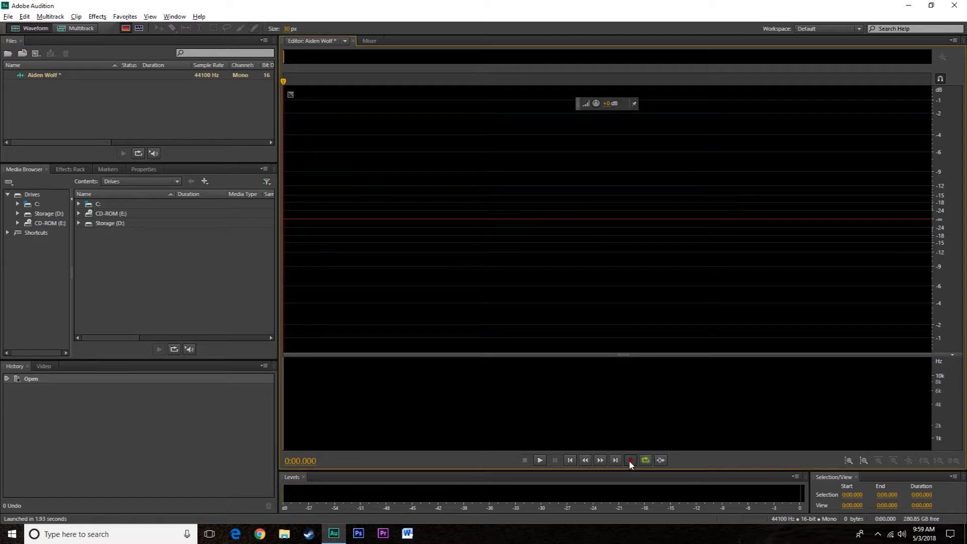
{"action": "left_click", "coordinate": [630, 460]}
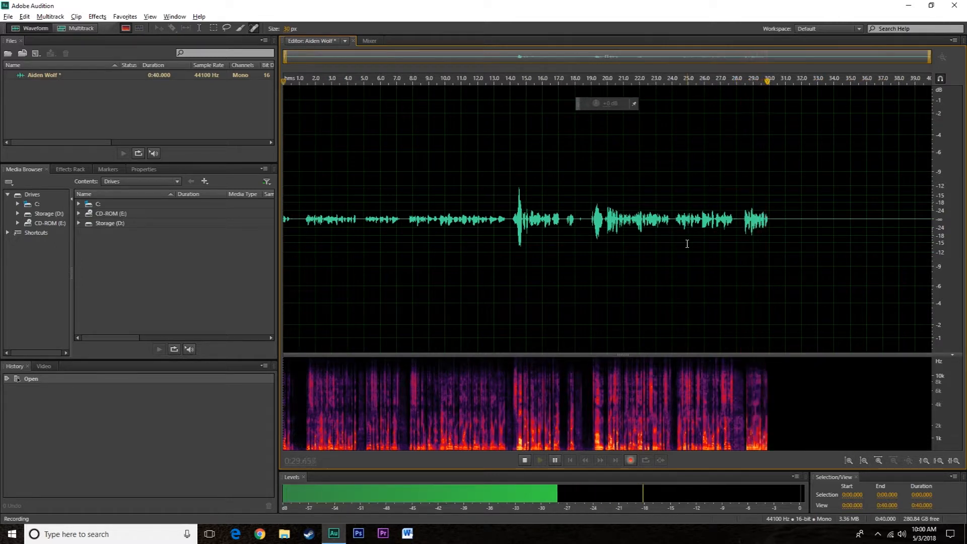
{"action": "left_click", "coordinate": [524, 459]}
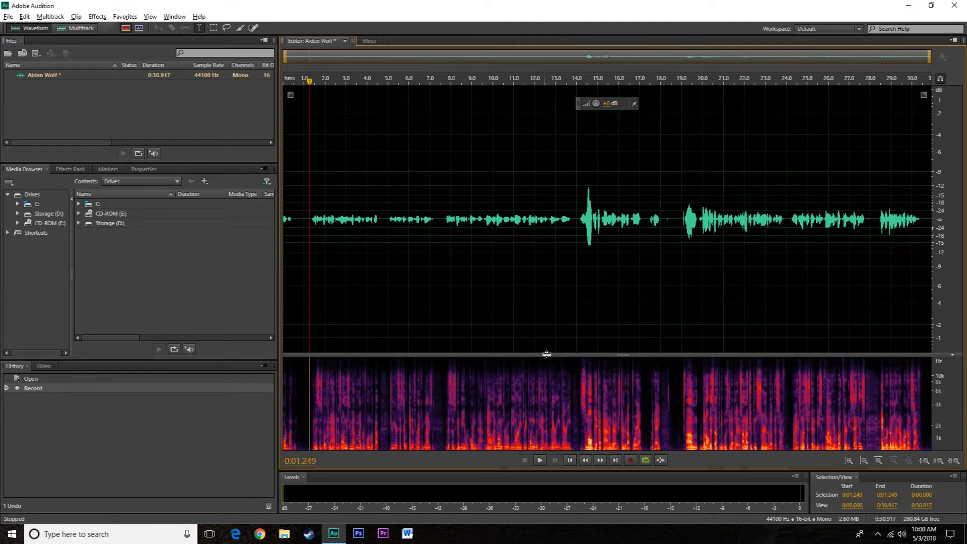
Step: Hide the spectral display, select noise near 0.6–1.3 s and 18.2 s, and play back
{"action": "left_click_drag", "start_coordinate": [545, 354], "coordinate": [545, 447]}
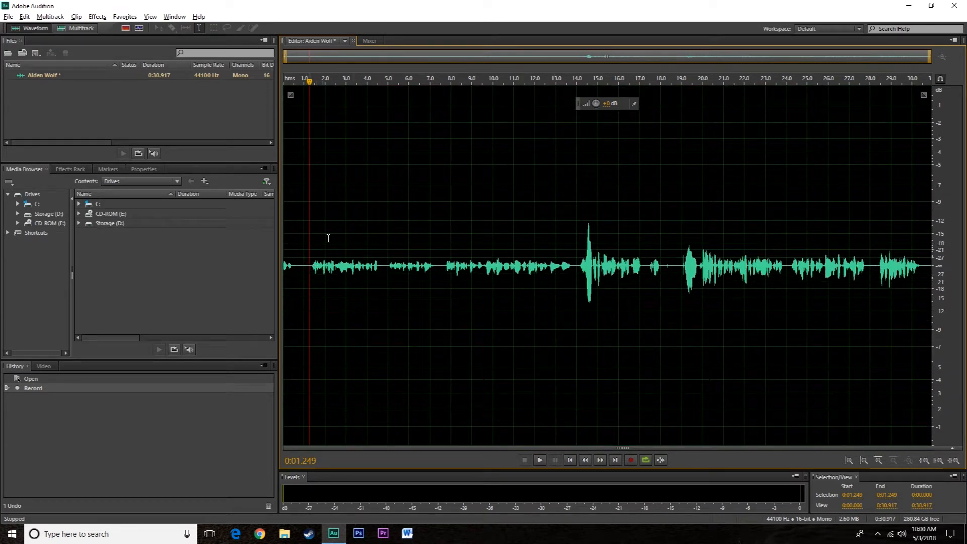
{"action": "left_click_drag", "start_coordinate": [308, 266], "coordinate": [294, 265]}
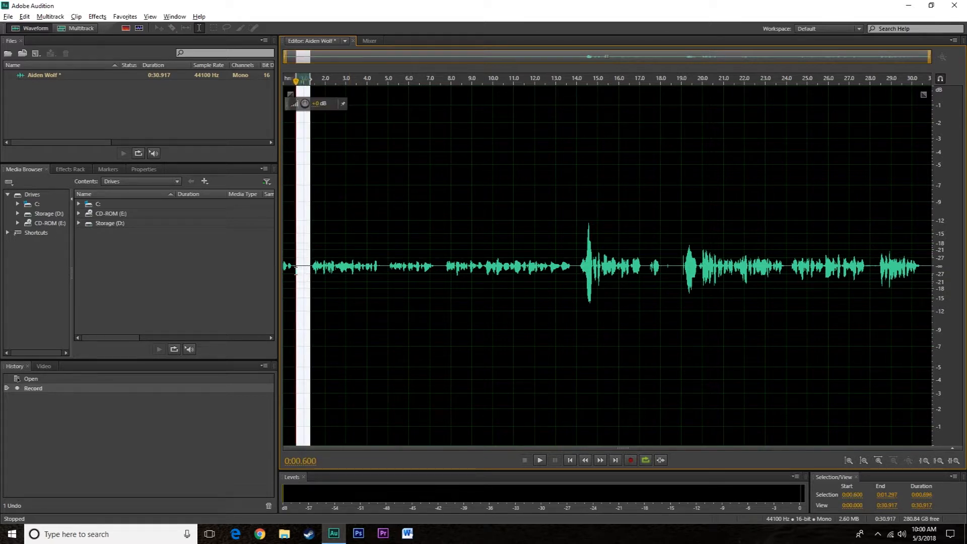
{"action": "left_click_drag", "start_coordinate": [472, 265], "coordinate": [529, 265]}
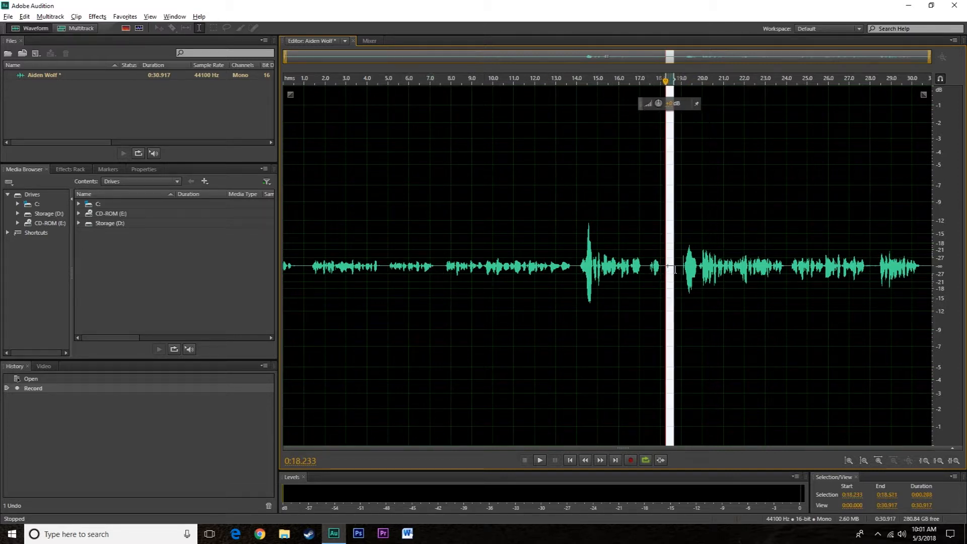
{"action": "left_click", "coordinate": [539, 460]}
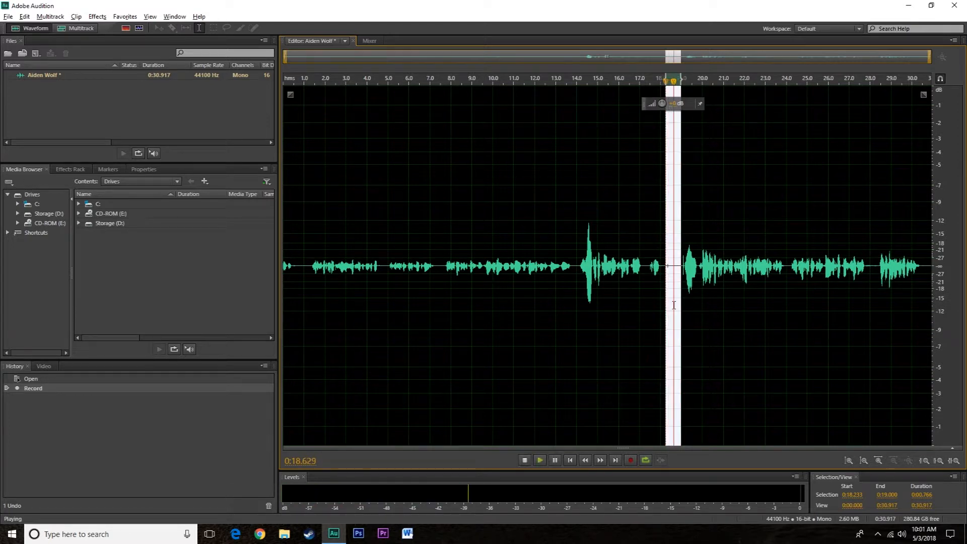
{"action": "left_click", "coordinate": [524, 460]}
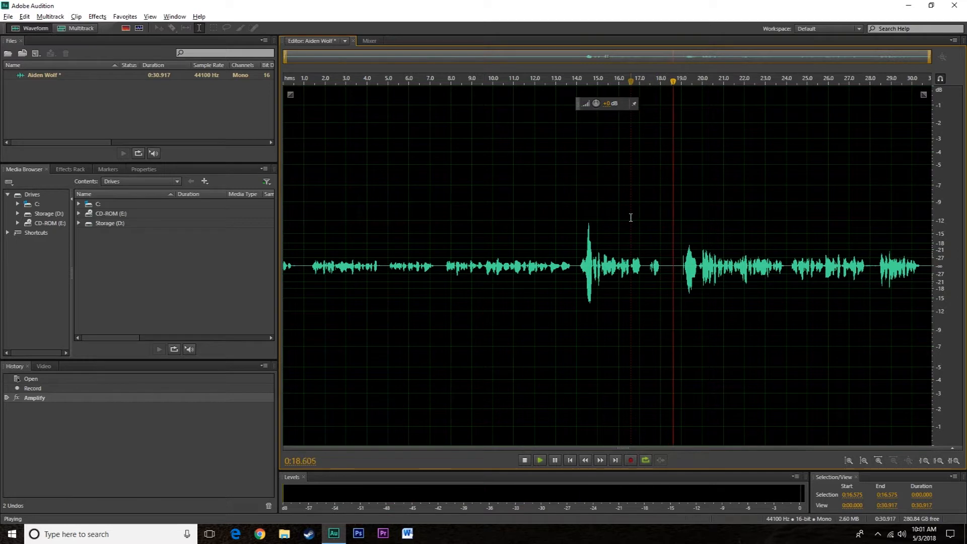
{"action": "left_click", "coordinate": [524, 460]}
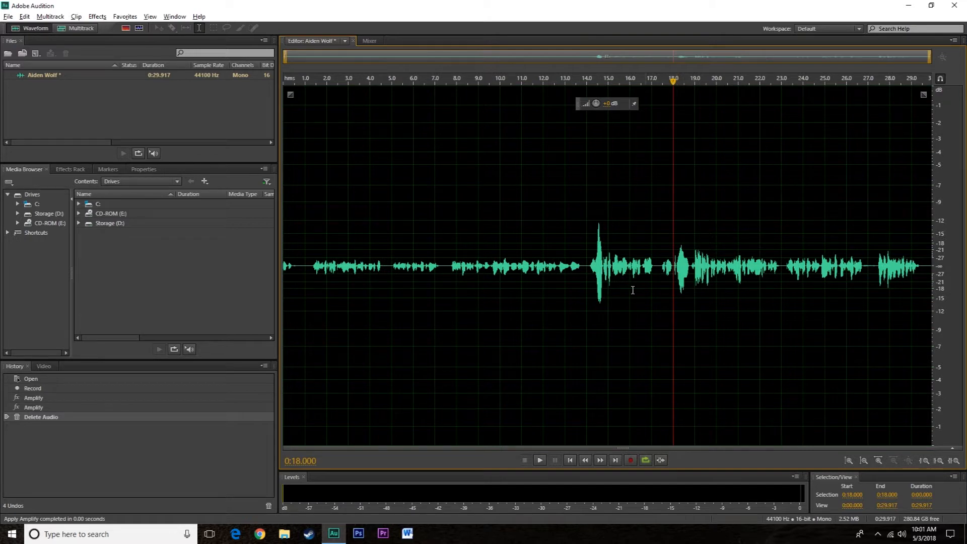
Step: Zoom in near 18 seconds, select the tiny click at 18.08 s, and zoom out
{"action": "left_click", "coordinate": [656, 318]}
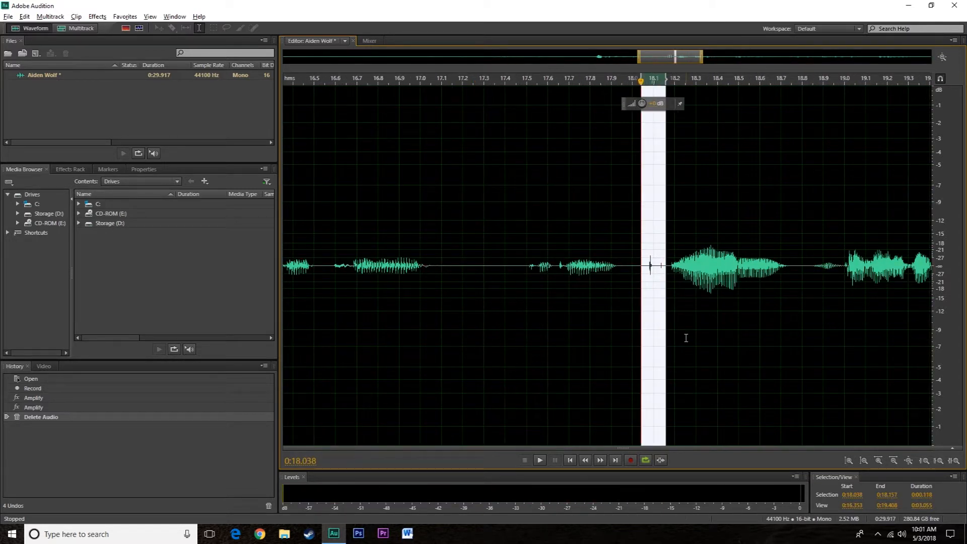
{"action": "left_click", "coordinate": [539, 460]}
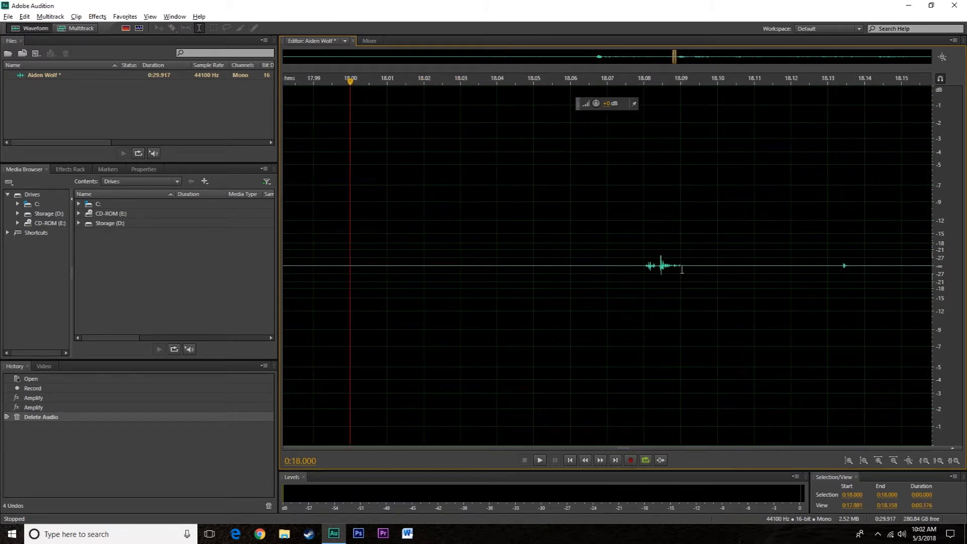
{"action": "left_click_drag", "start_coordinate": [643, 265], "coordinate": [680, 265]}
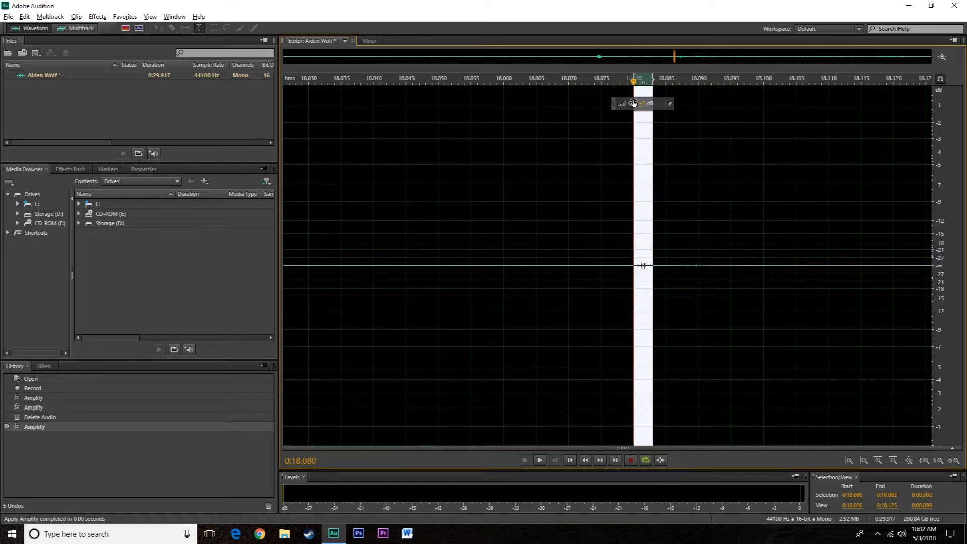
{"action": "left_click", "coordinate": [539, 460]}
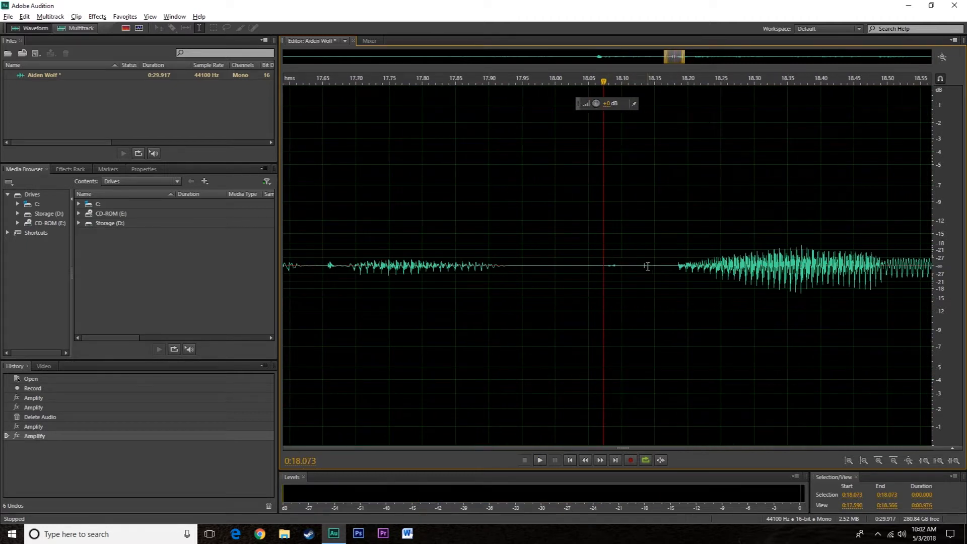
{"action": "left_click", "coordinate": [539, 459]}
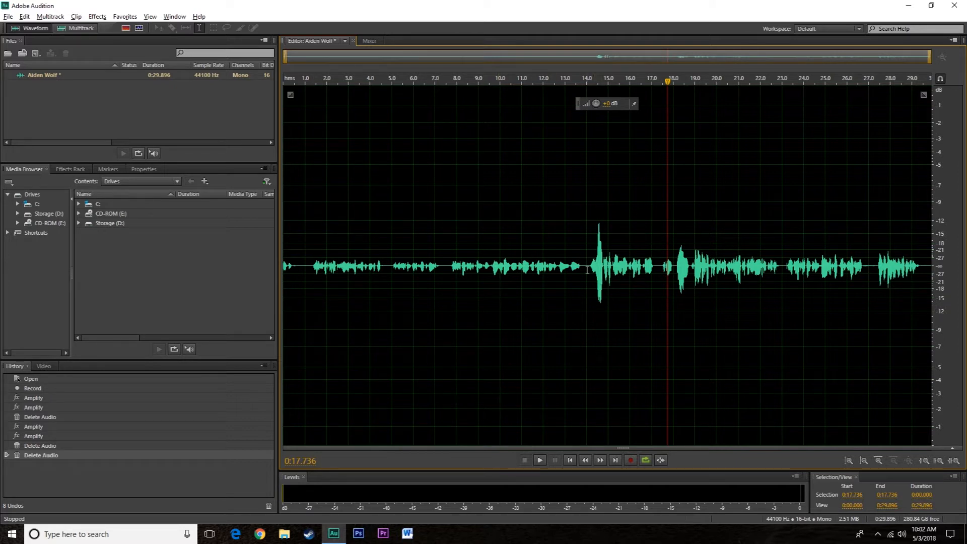
Step: Select the waveform from 0 to 14.0 seconds, before the loud burst
{"action": "left_click", "coordinate": [583, 266]}
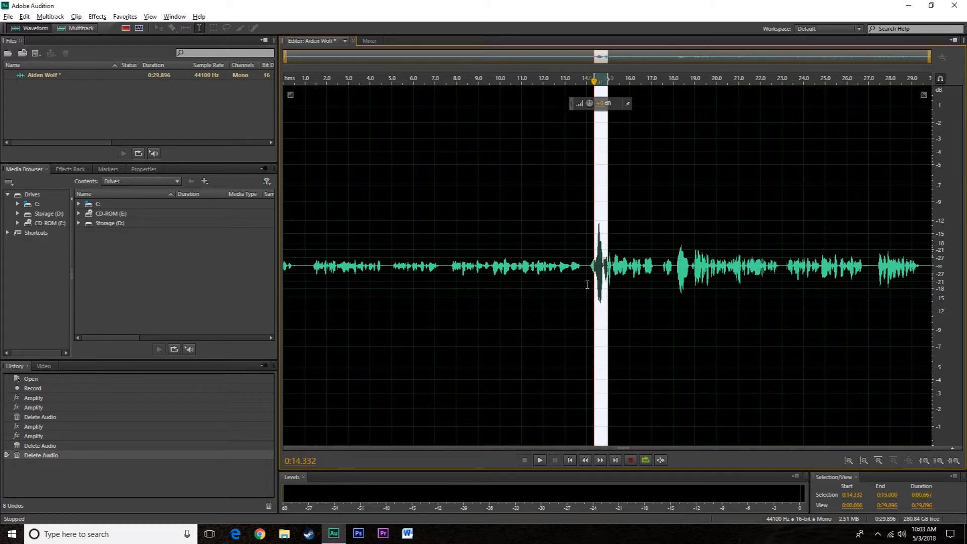
{"action": "mouse_move", "coordinate": [520, 332]}
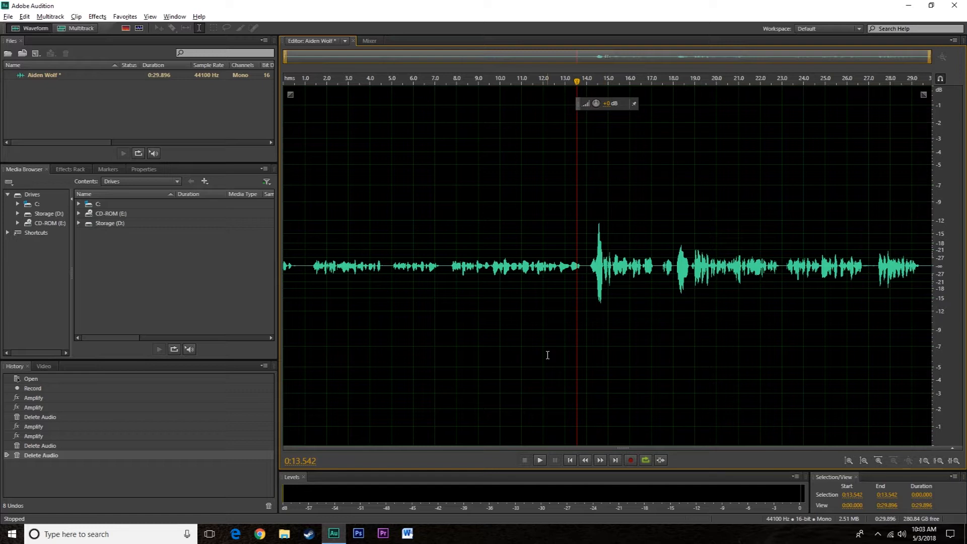
{"action": "mouse_move", "coordinate": [562, 301]}
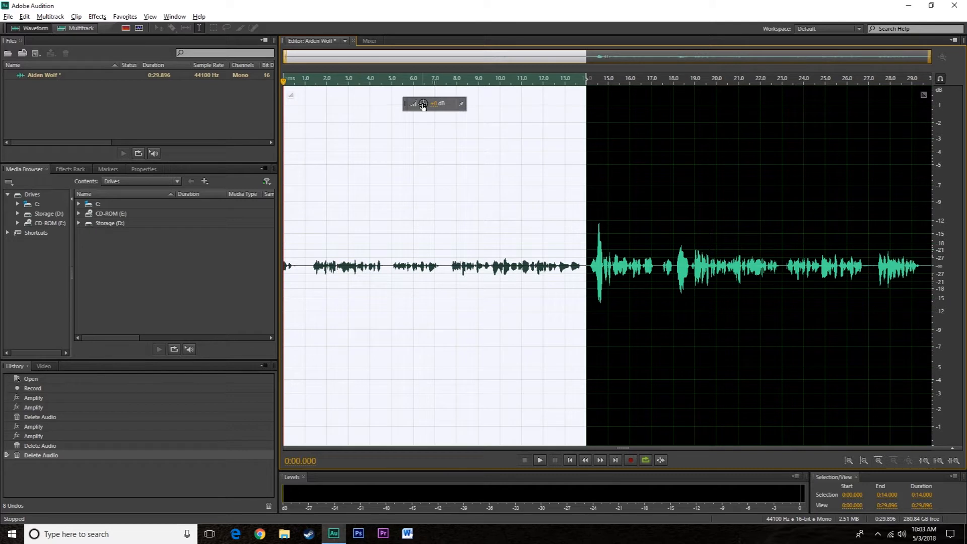
Step: Raise the first 14 seconds with the HUD volume knob, then move the playhead to the start
{"action": "left_click_drag", "start_coordinate": [424, 103], "coordinate": [424, 93]}
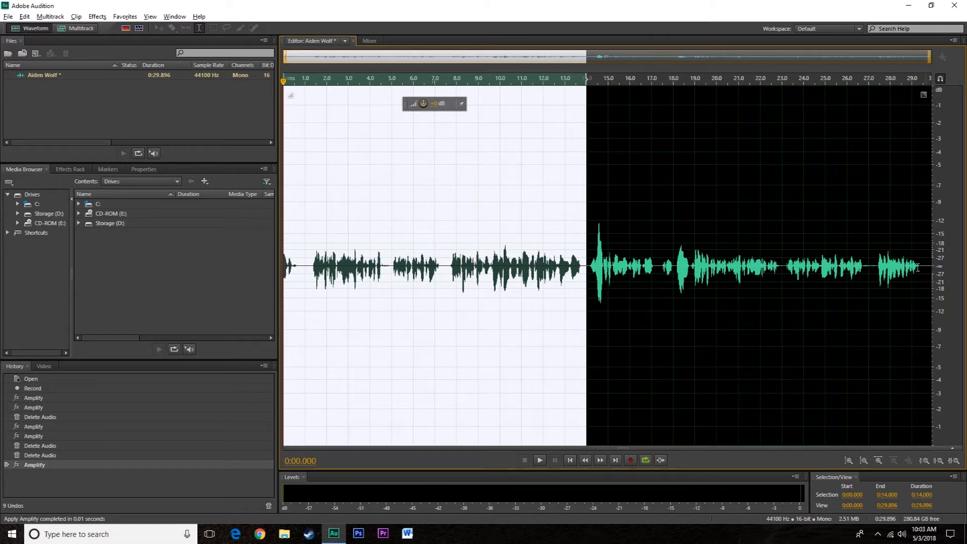
{"action": "left_click", "coordinate": [602, 266]}
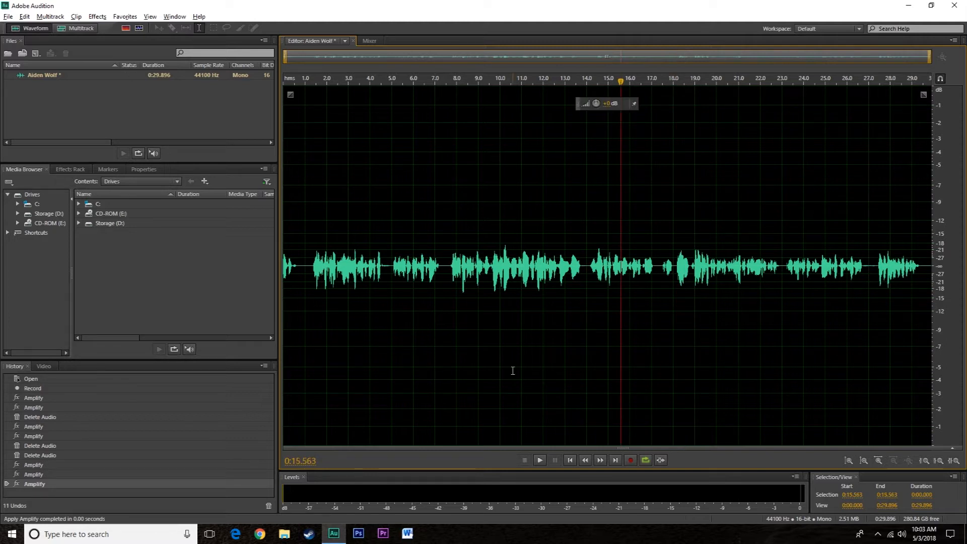
{"action": "left_click", "coordinate": [287, 265]}
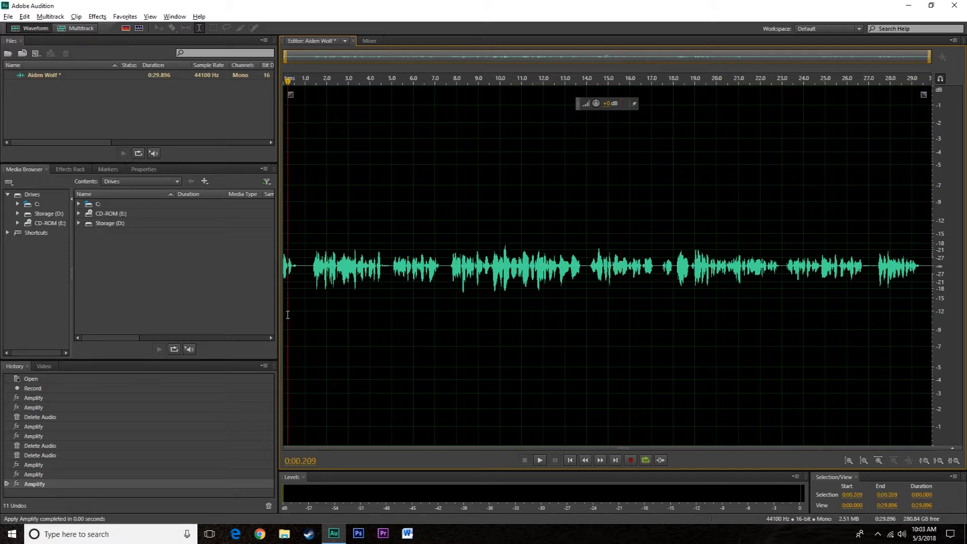
{"action": "left_click", "coordinate": [538, 460]}
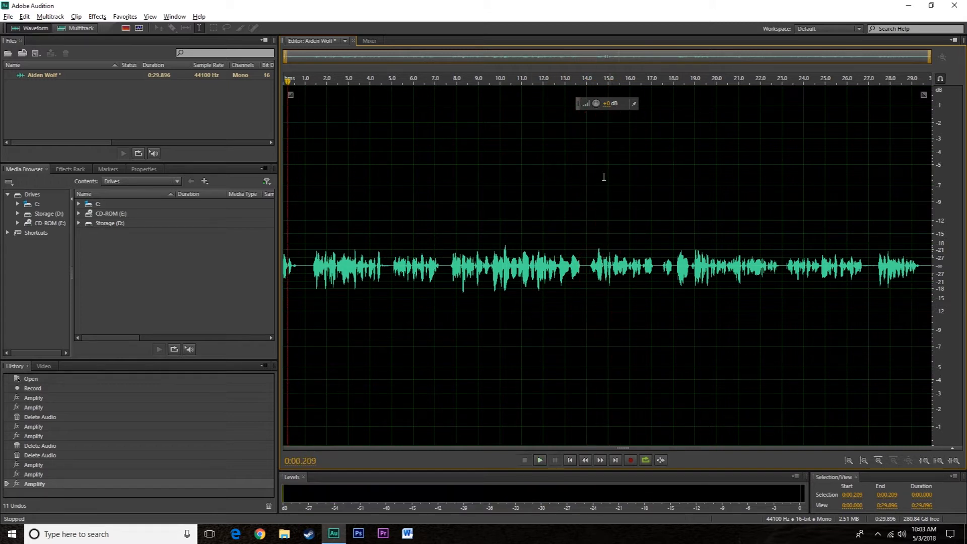
{"action": "mouse_move", "coordinate": [603, 309]}
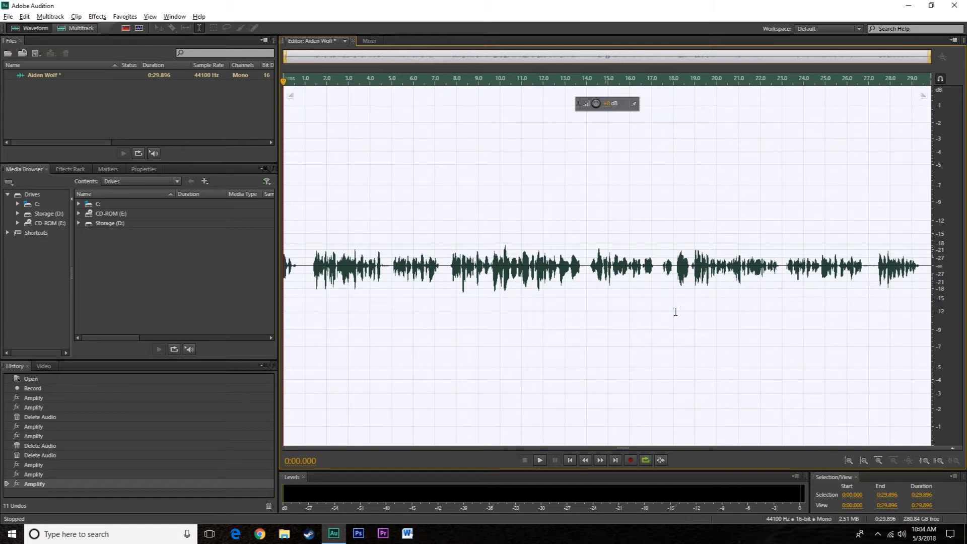
{"action": "mouse_move", "coordinate": [626, 300]}
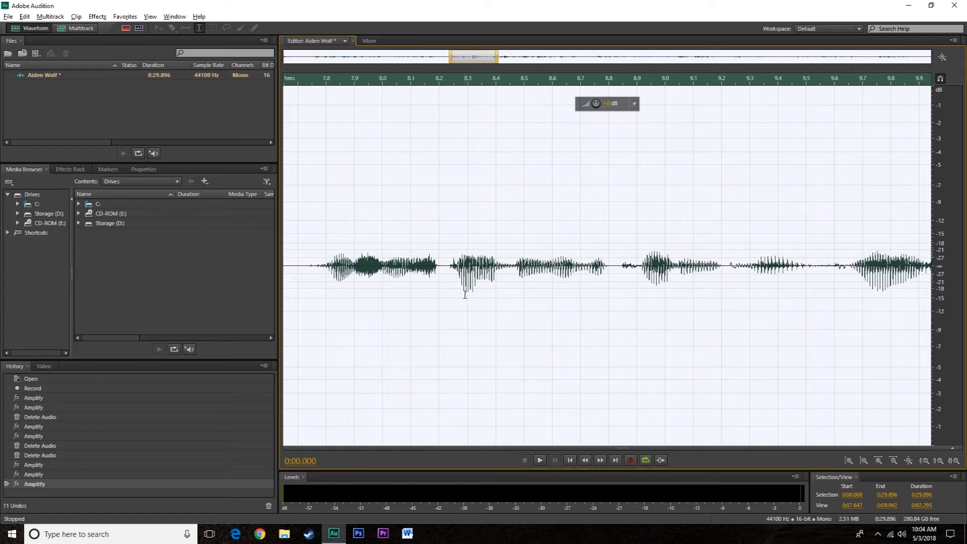
{"action": "mouse_move", "coordinate": [495, 276]}
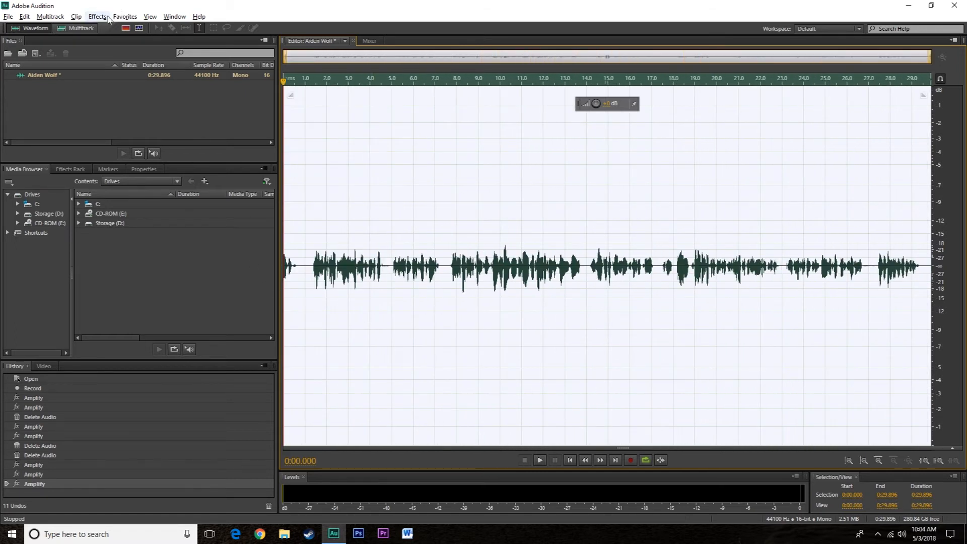
Step: Open Effects > Amplitude and Compression > Dynamics Processing for the whole clip
{"action": "left_click", "coordinate": [97, 16]}
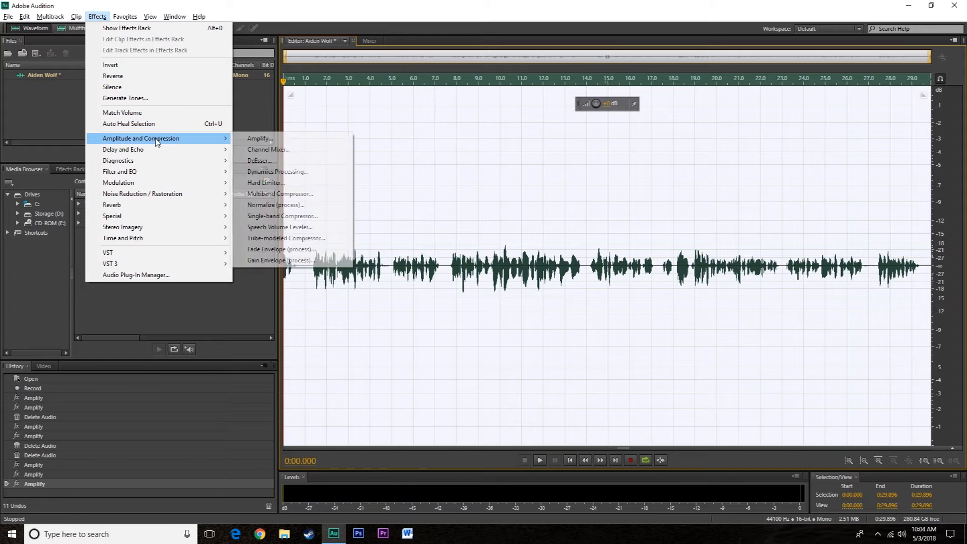
{"action": "mouse_move", "coordinate": [277, 171]}
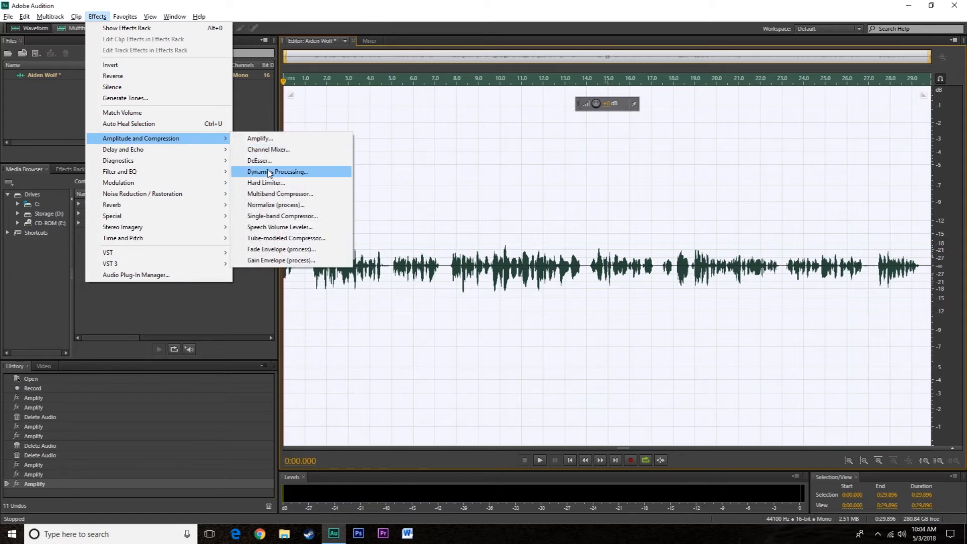
{"action": "left_click", "coordinate": [277, 171]}
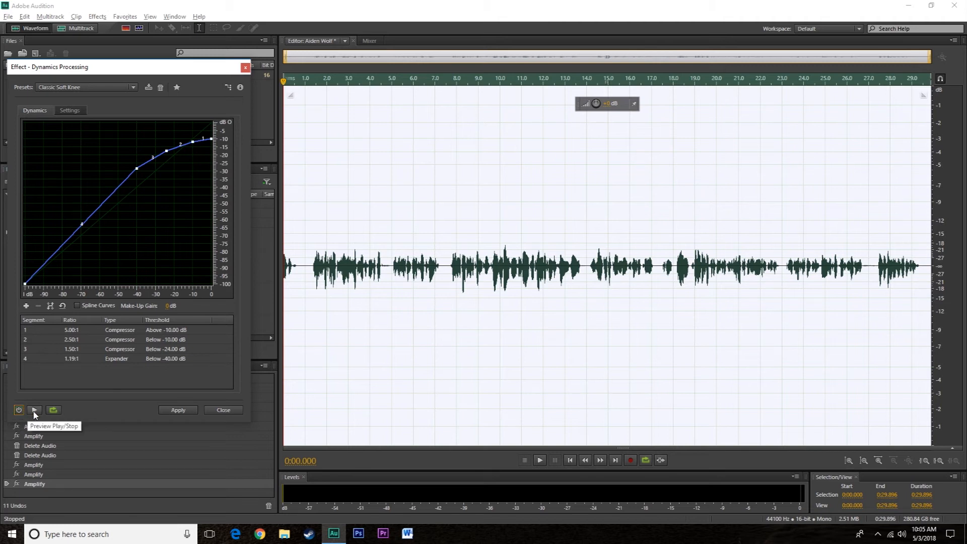
Step: Preview the Classic Soft Knee dynamics effect, then apply it to the whole clip
{"action": "left_click", "coordinate": [34, 410]}
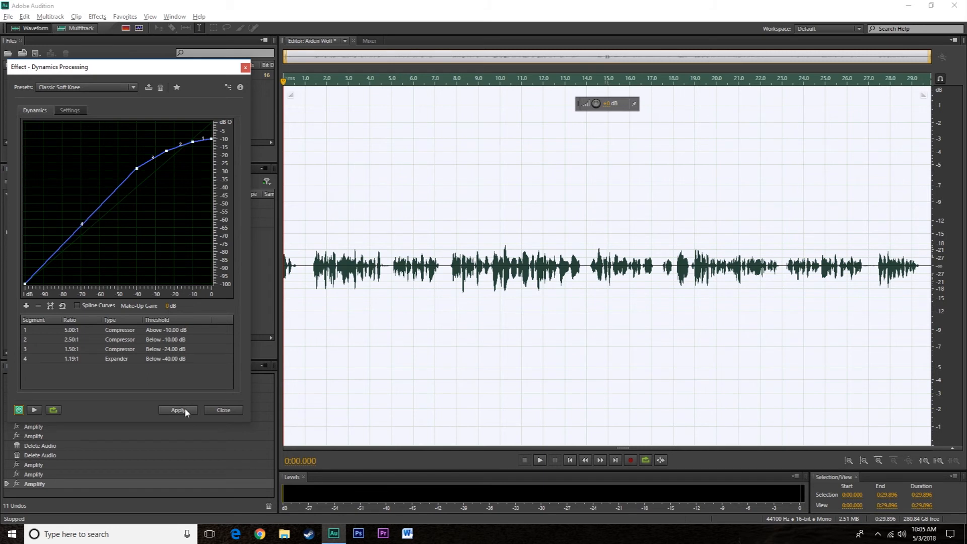
{"action": "left_click", "coordinate": [177, 410]}
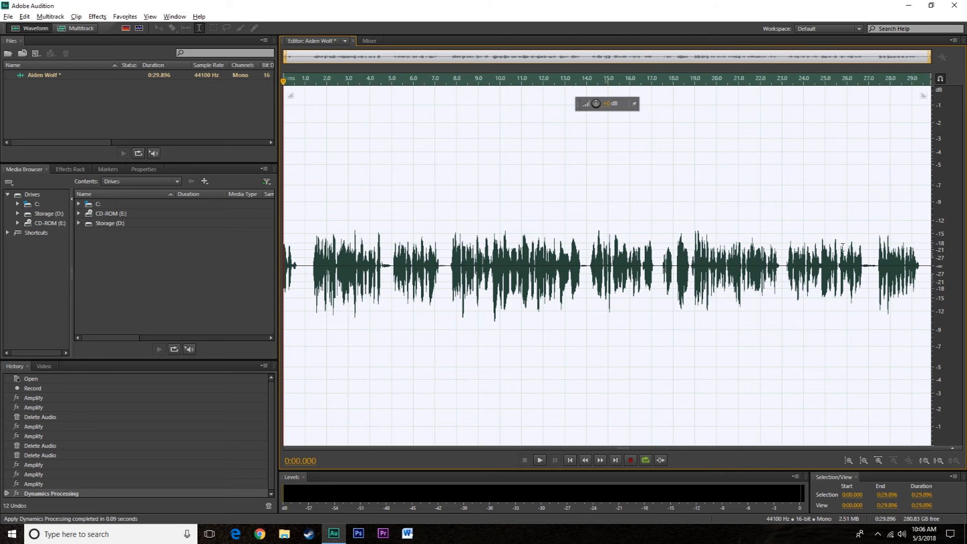
{"action": "mouse_move", "coordinate": [406, 239]}
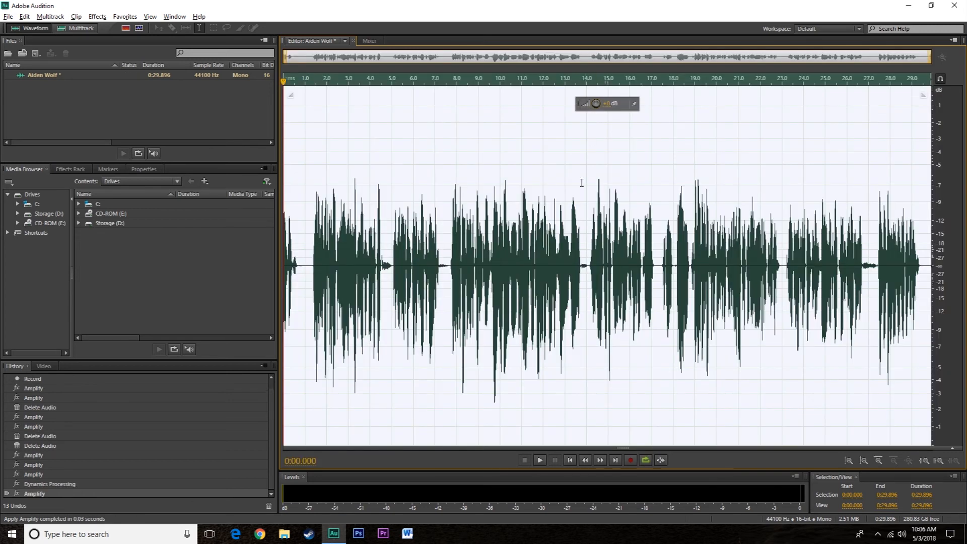
{"action": "mouse_move", "coordinate": [522, 253]}
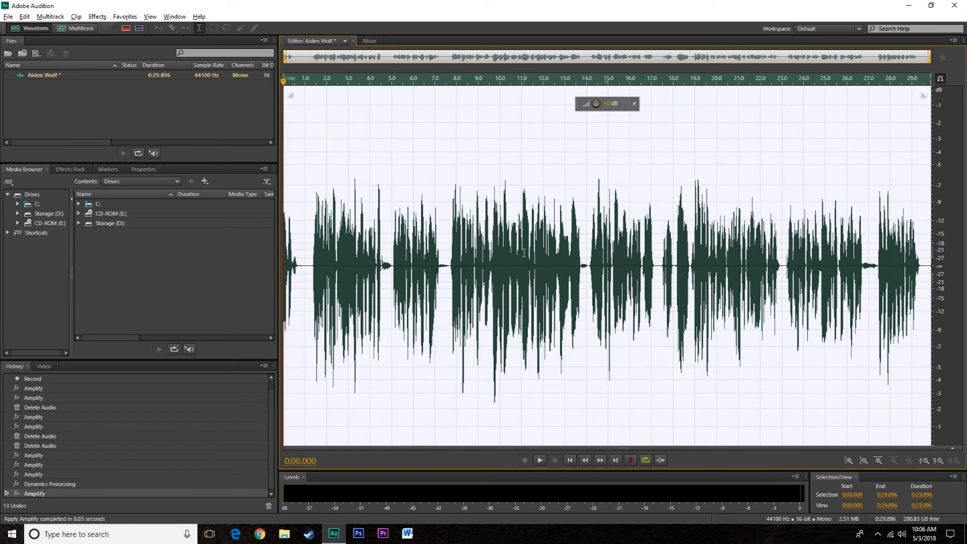